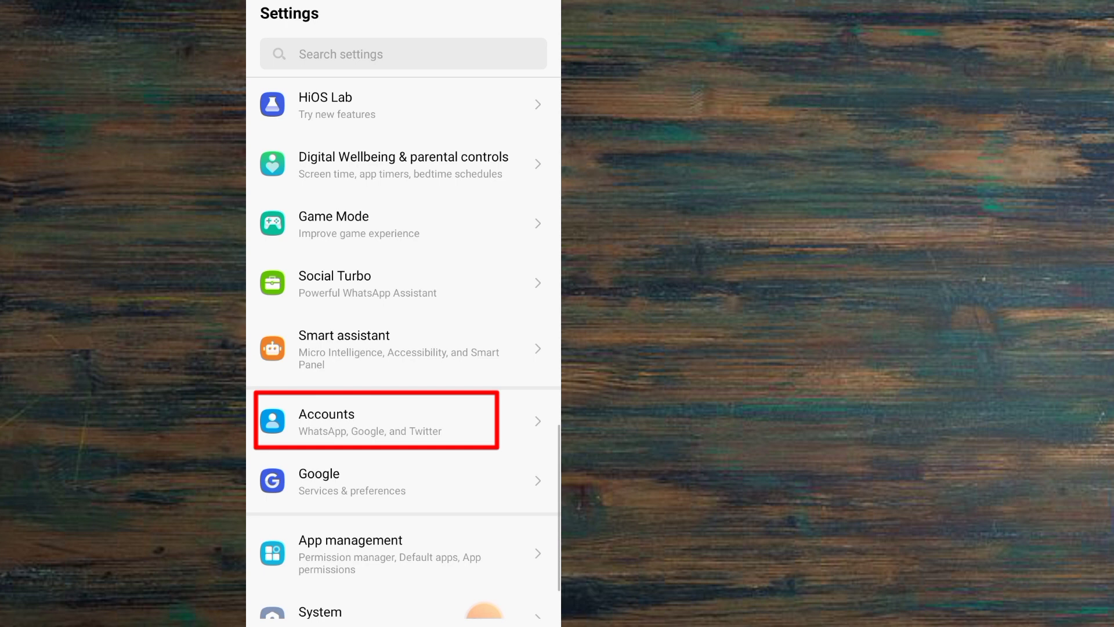
# Locate the Accounts entry in Settings, then return to the home screen
pyautogui.click(375, 419)
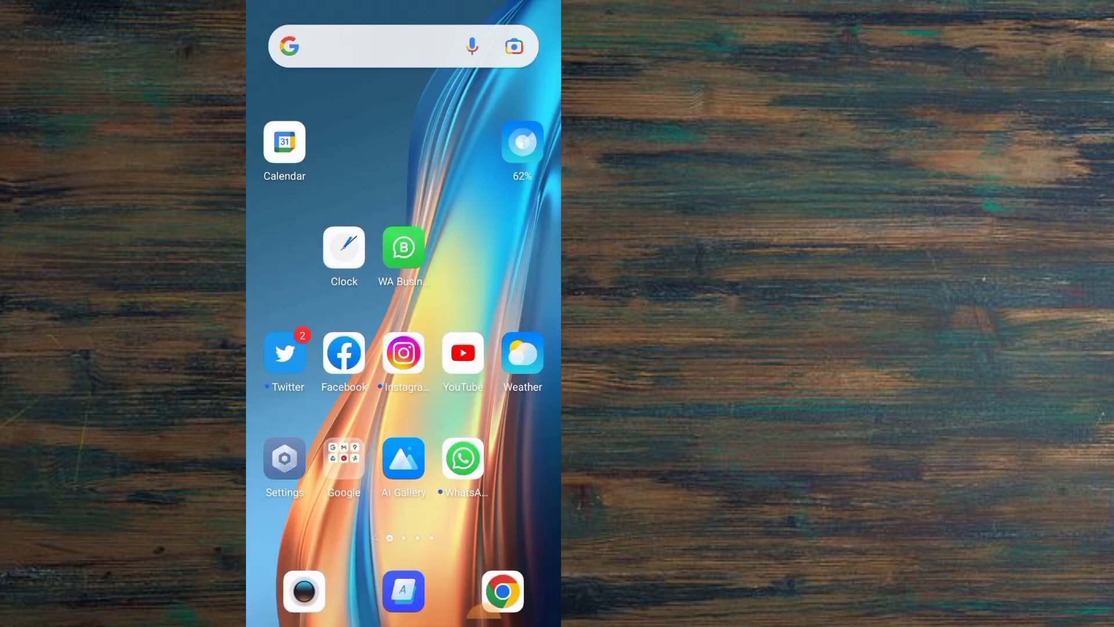
pyautogui.click(404, 591)
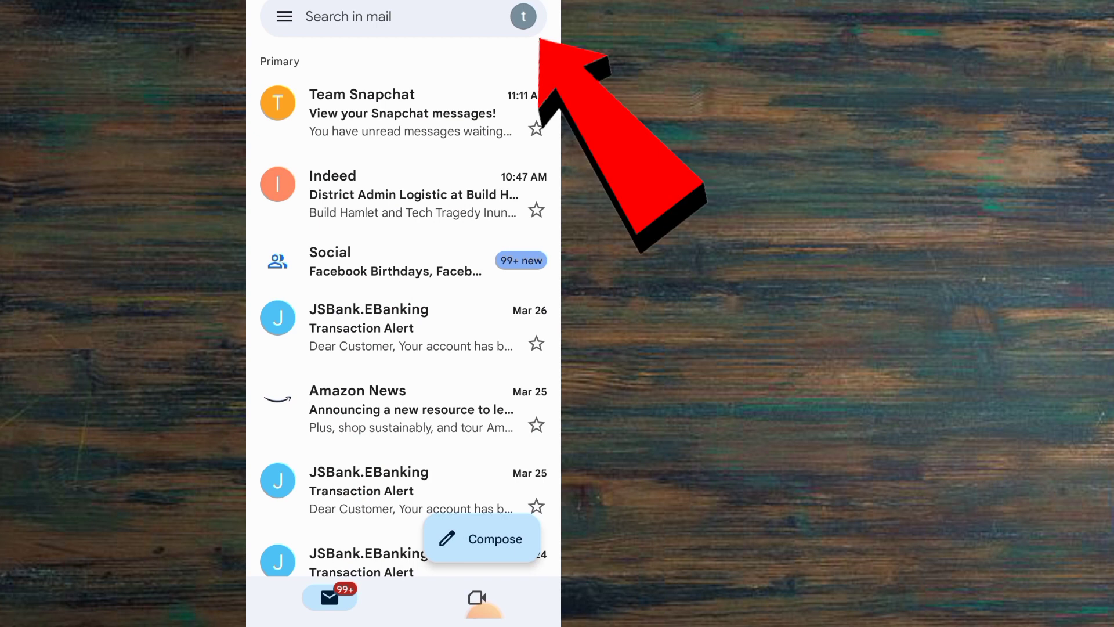
pyautogui.click(523, 16)
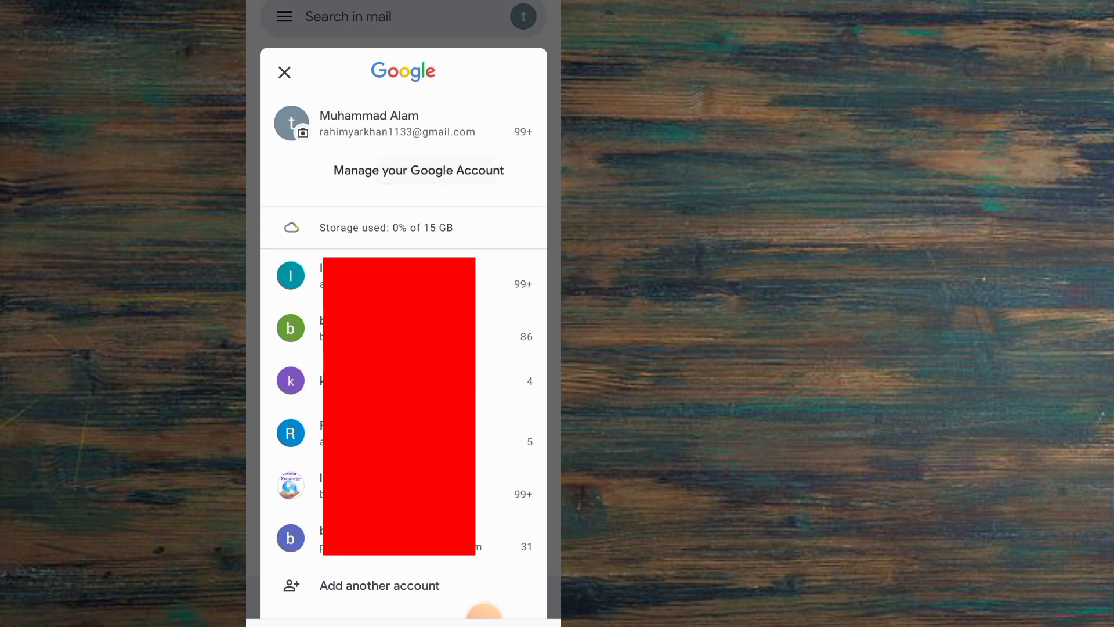
pyautogui.click(418, 170)
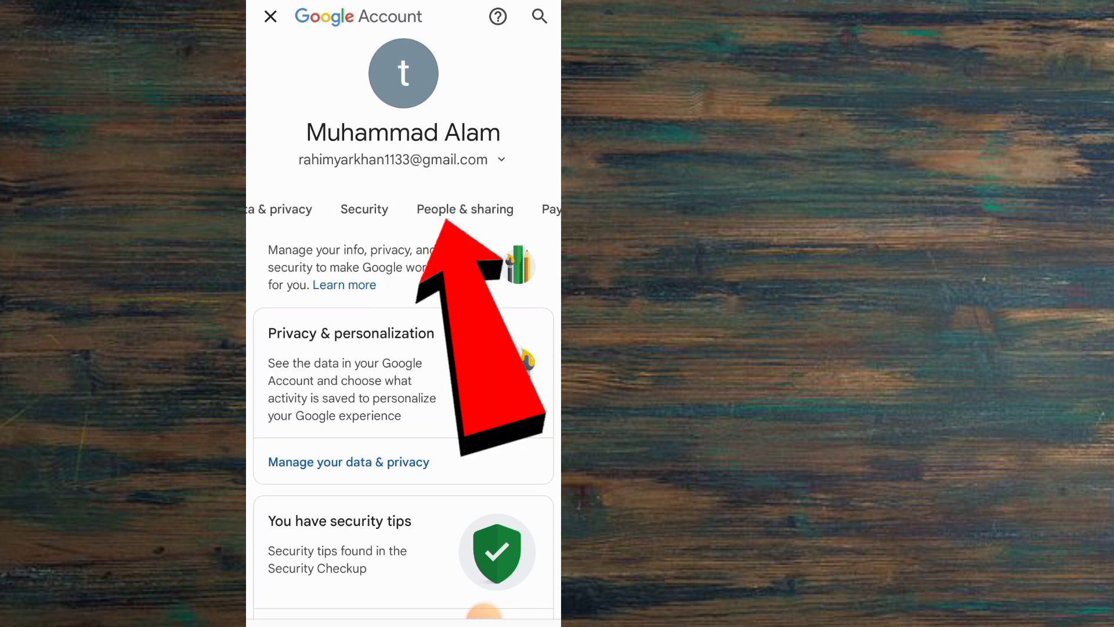
pyautogui.click(465, 209)
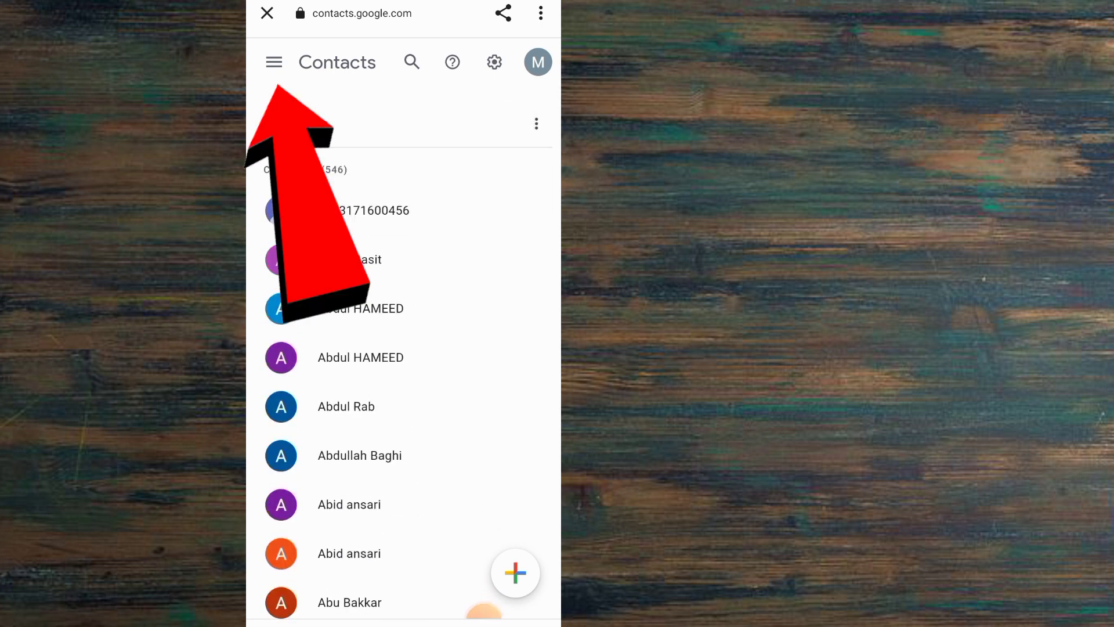
# Show the Merge & fix suggestions reporting 126 people with duplicate listings
pyautogui.click(273, 62)
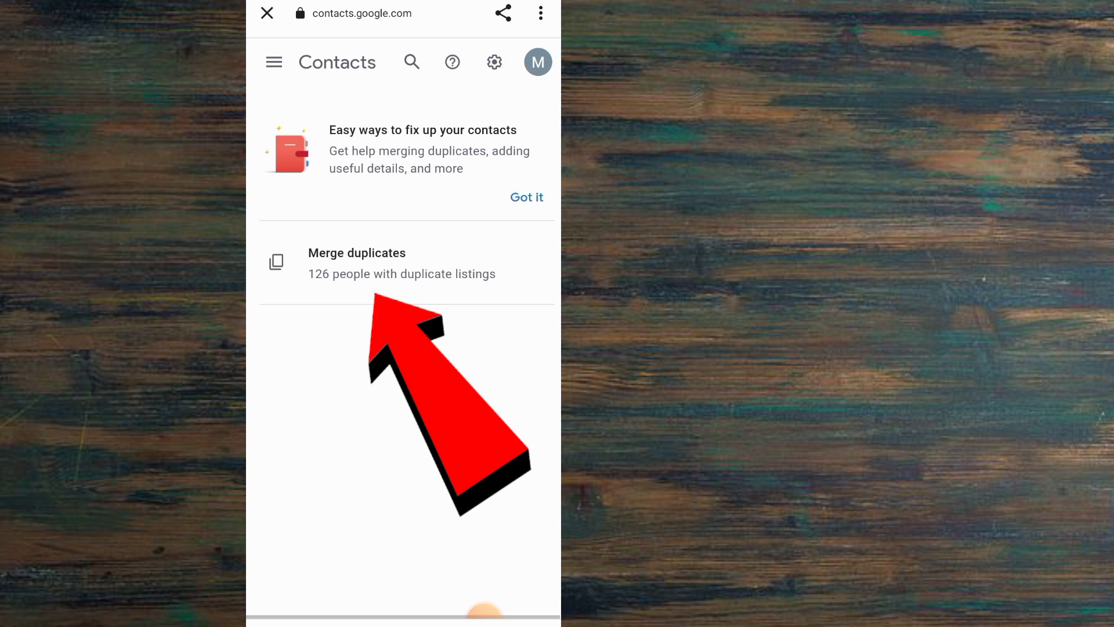
# Review the 126 suggested duplicate pairs without merging any yet
pyautogui.click(357, 252)
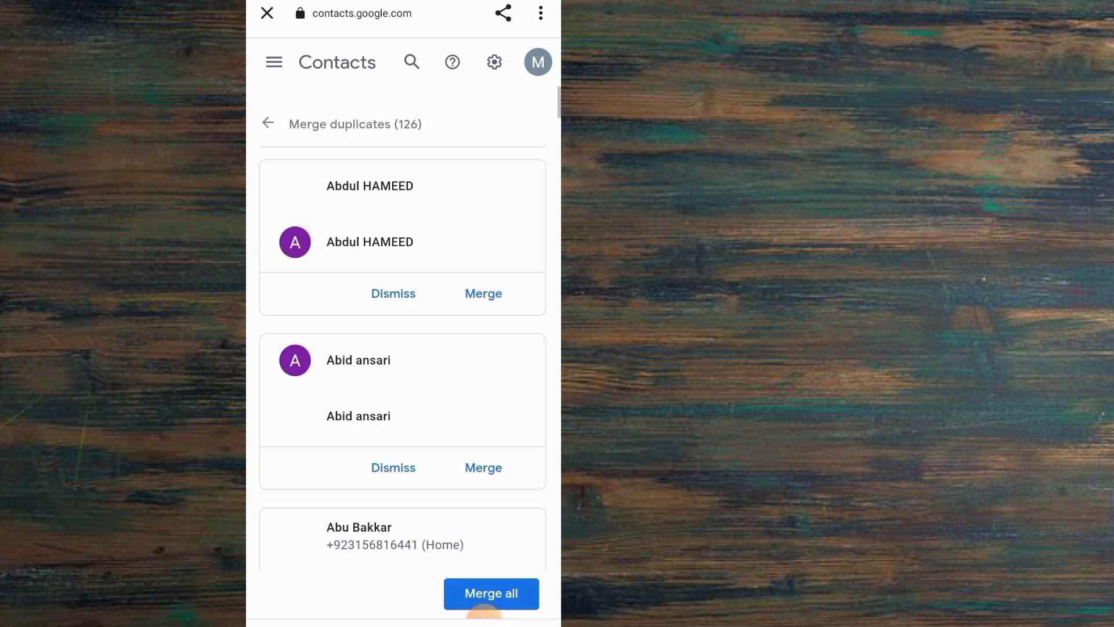
pyautogui.scroll(-3)
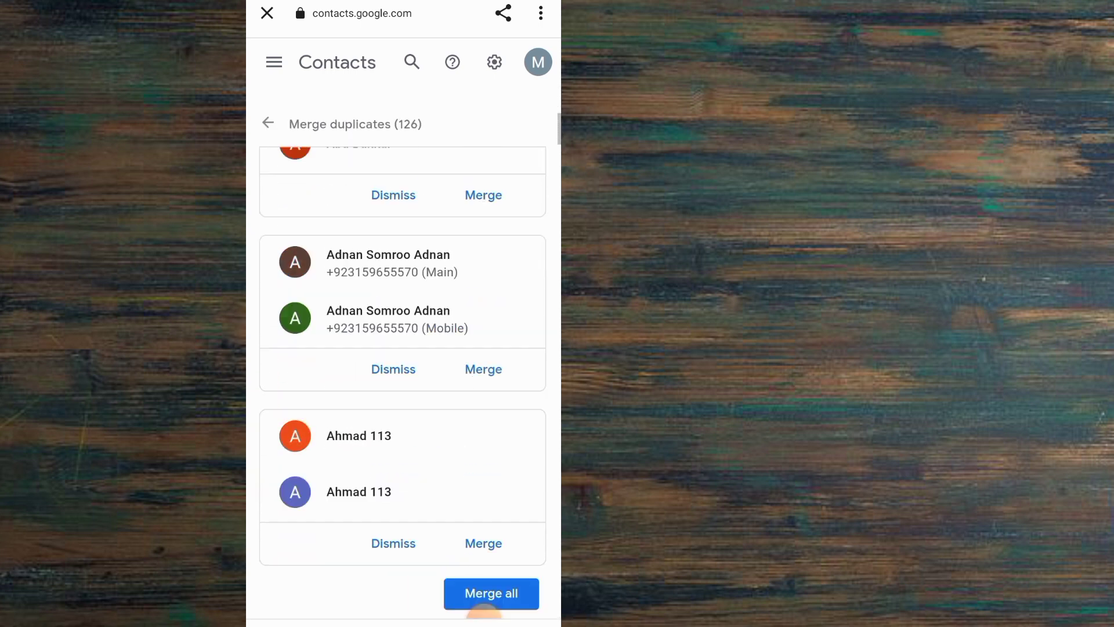
pyautogui.scroll(3)
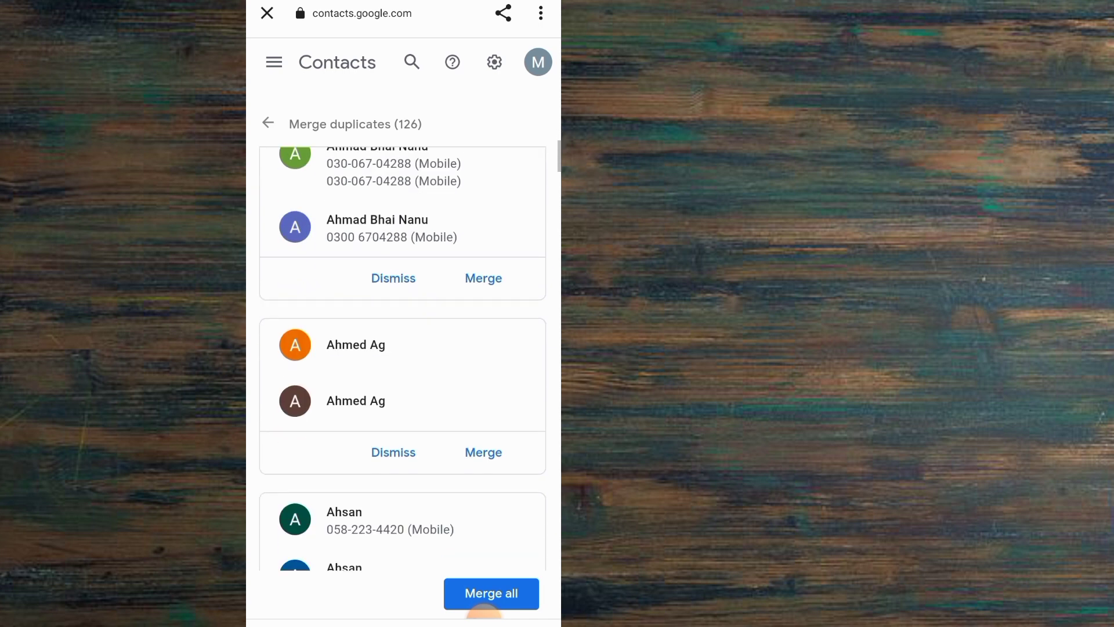
pyautogui.scroll(3)
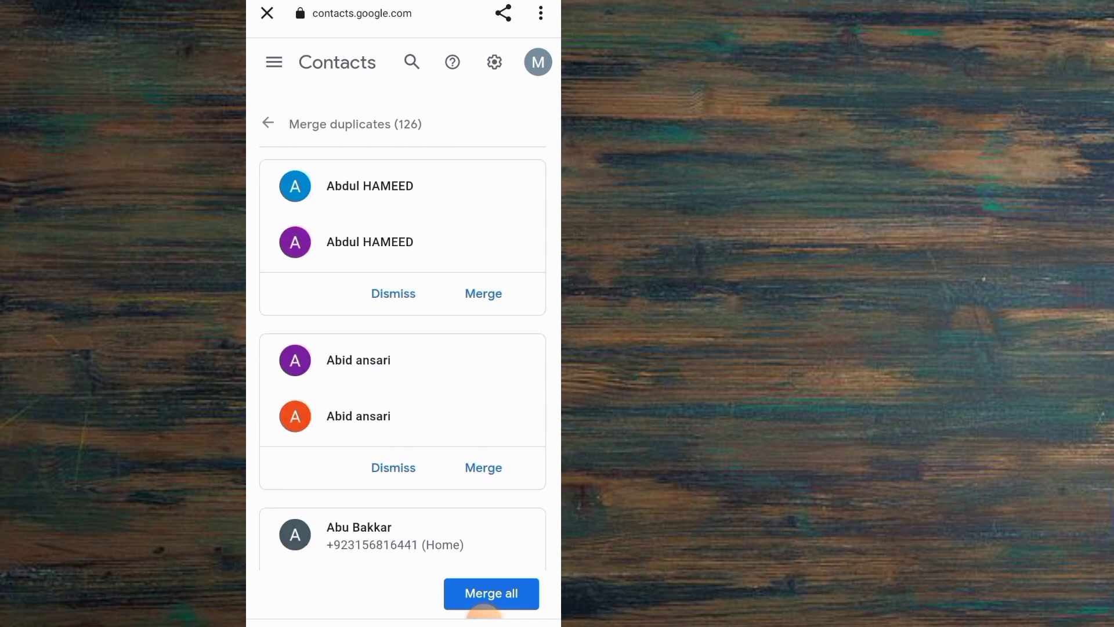
pyautogui.scroll(-3)
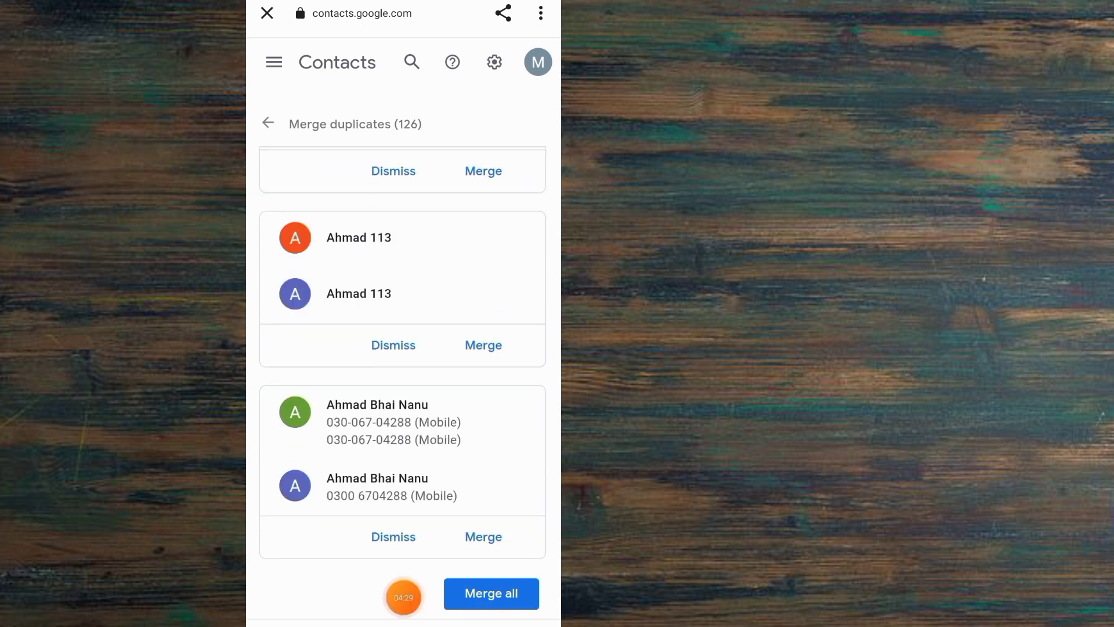
# Merge the Ahmad 113 pair, then merge all remaining duplicates (125 merged) and return home
pyautogui.click(483, 345)
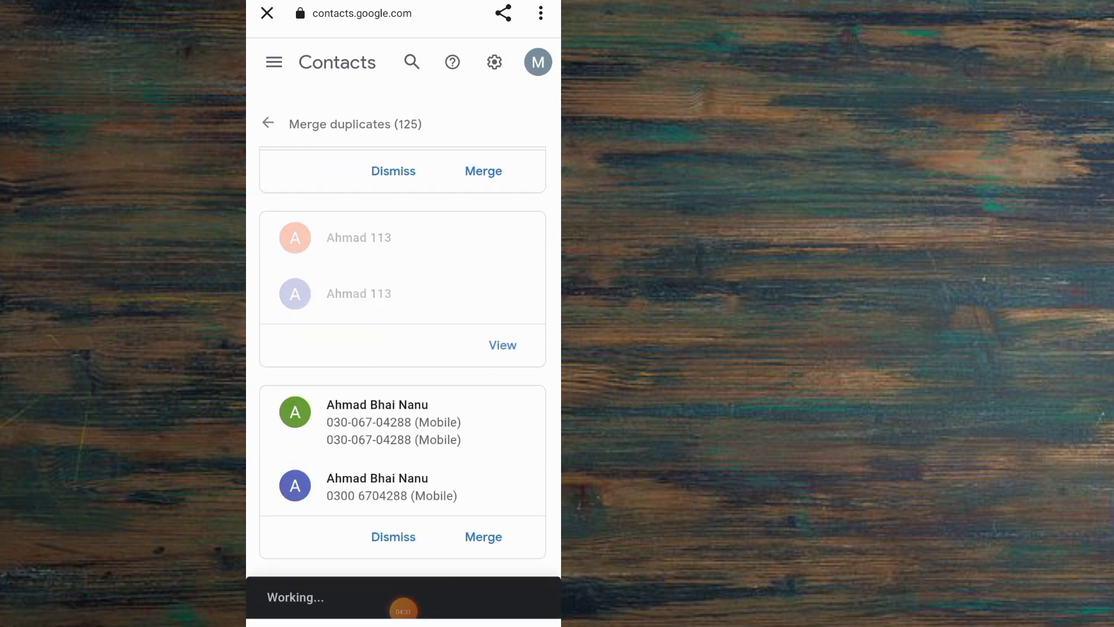
pyautogui.click(483, 171)
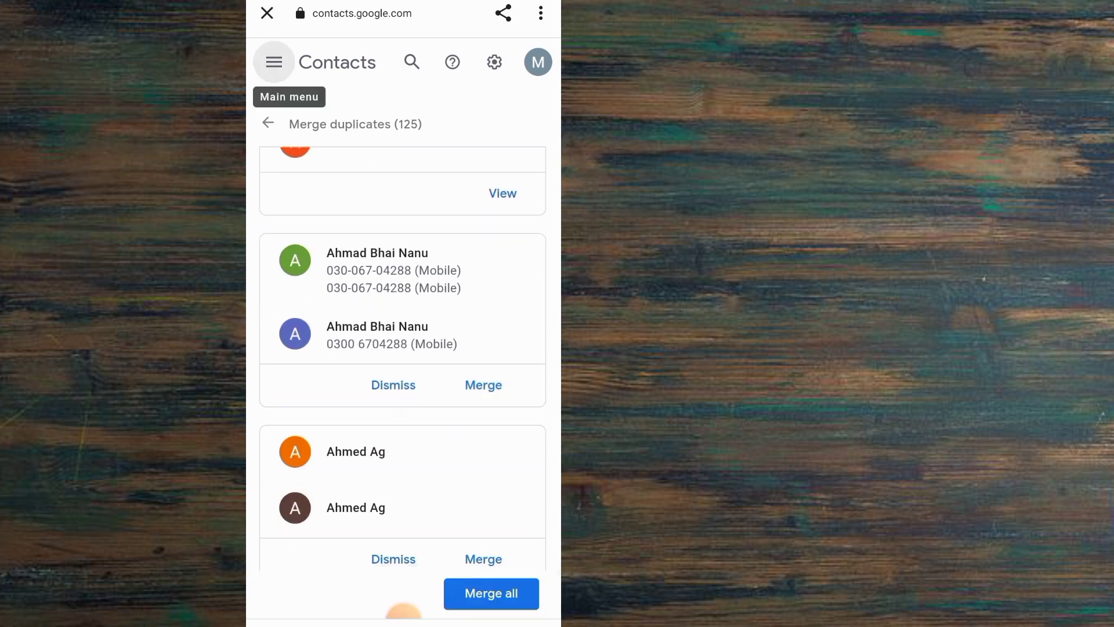
pyautogui.click(490, 593)
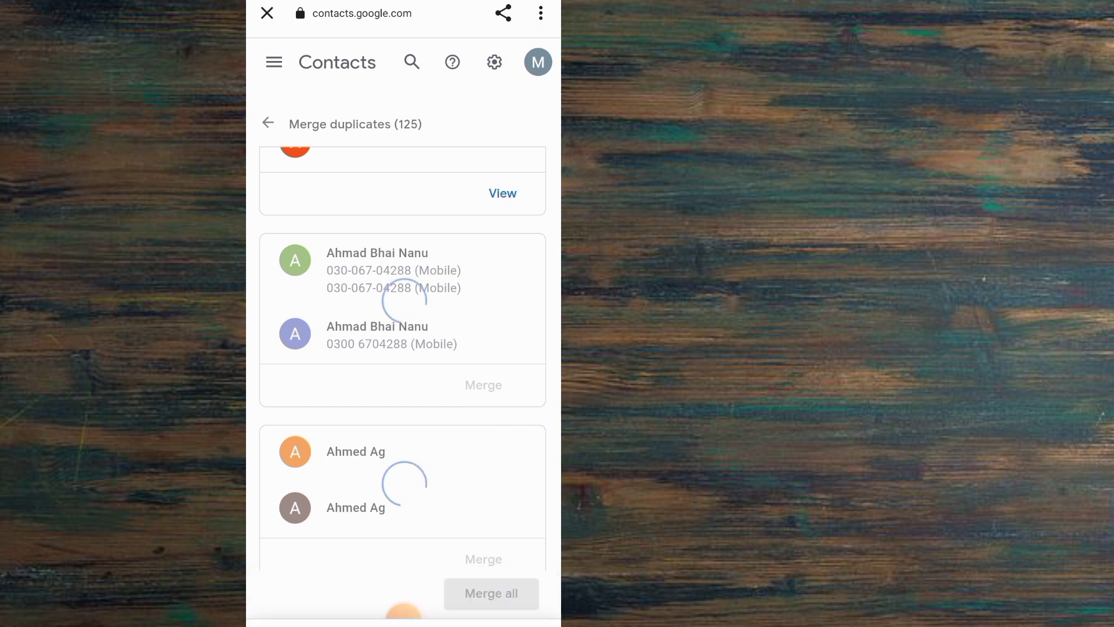
pyautogui.click(490, 593)
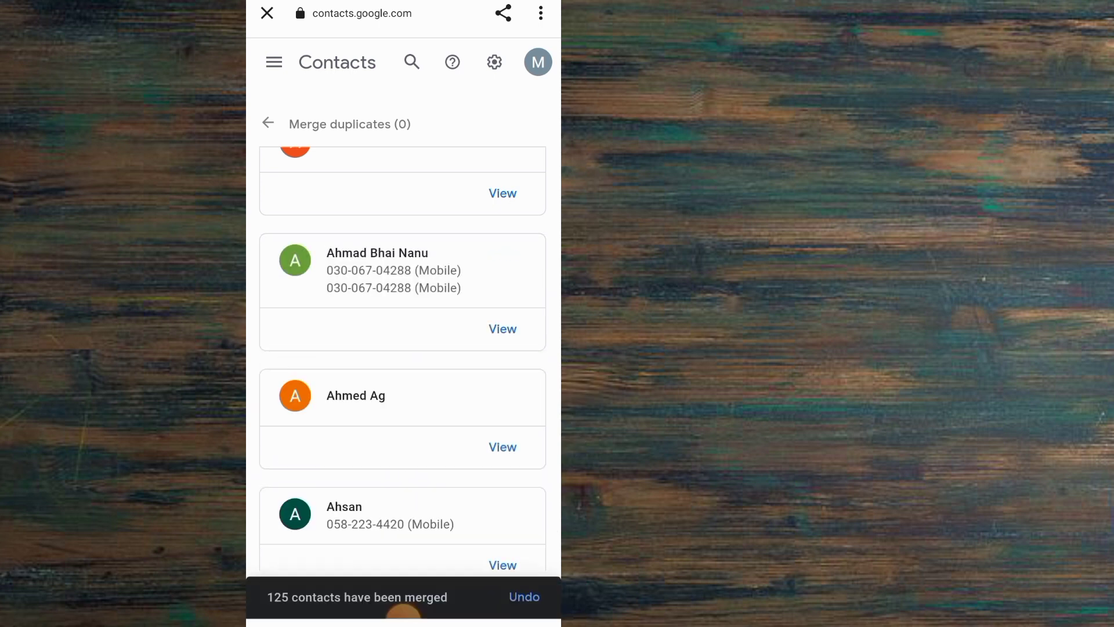
pyautogui.scroll(3)
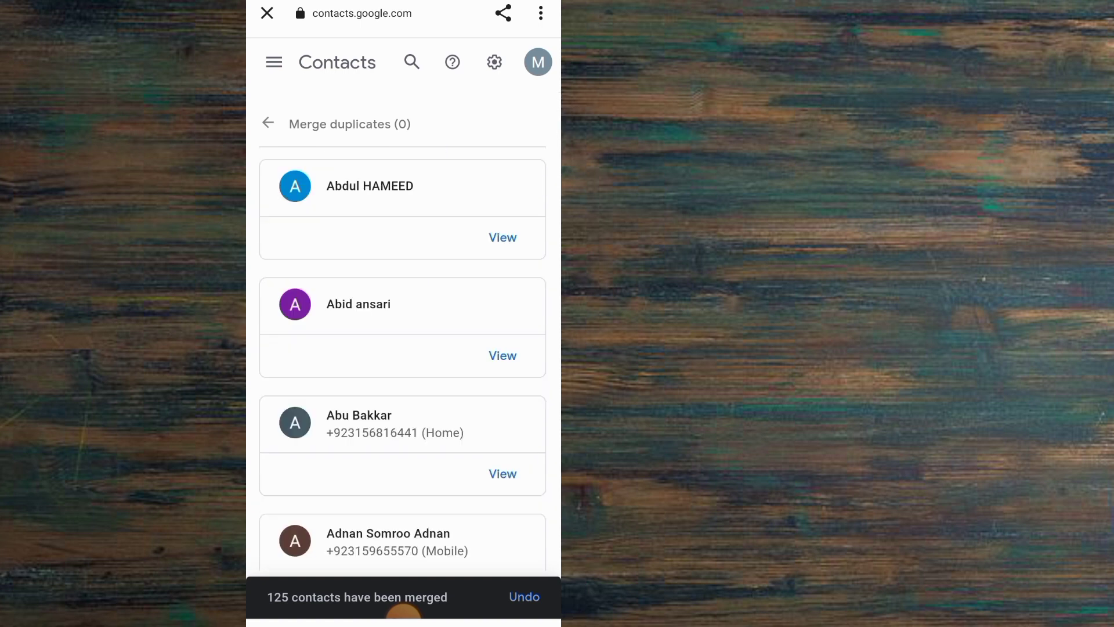
pyautogui.click(267, 13)
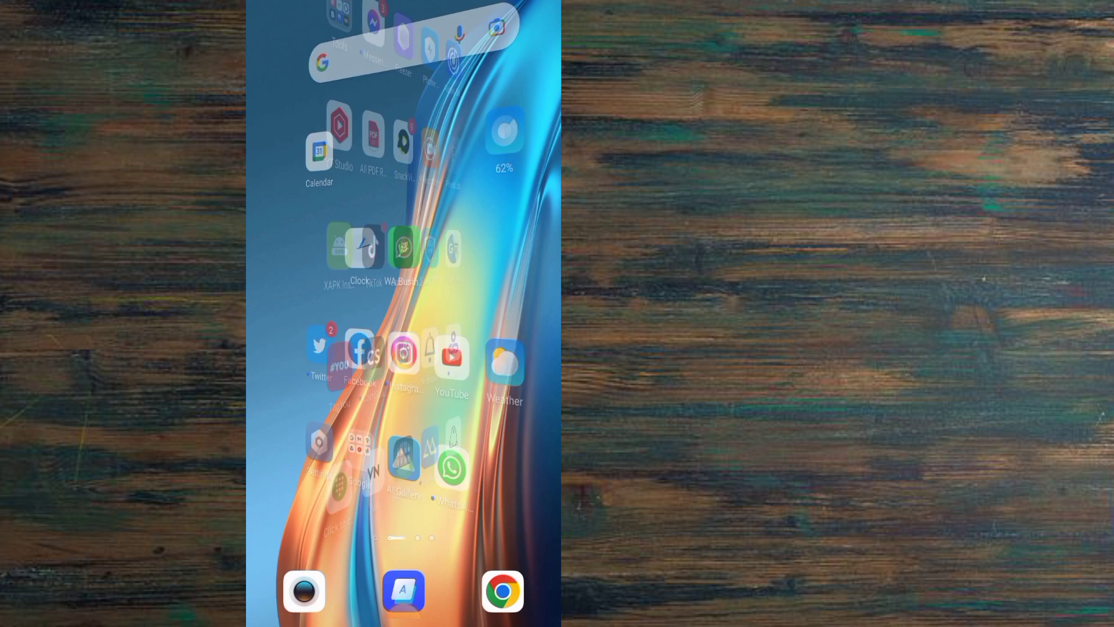